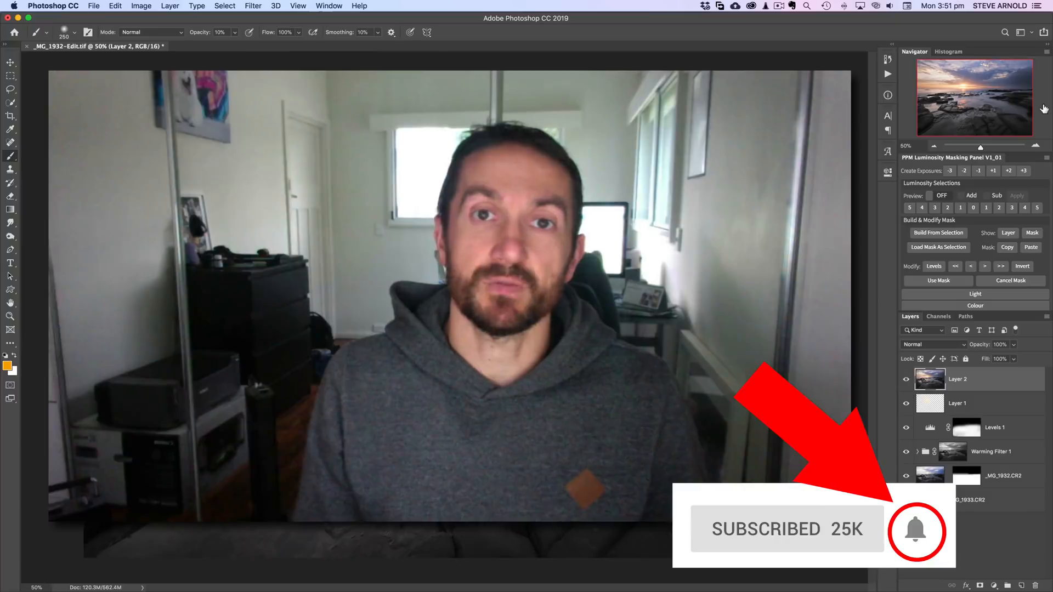
# Step: Add a Solid Color fill layer in orange above the seascape layer stack
pyautogui.click(146, 429)
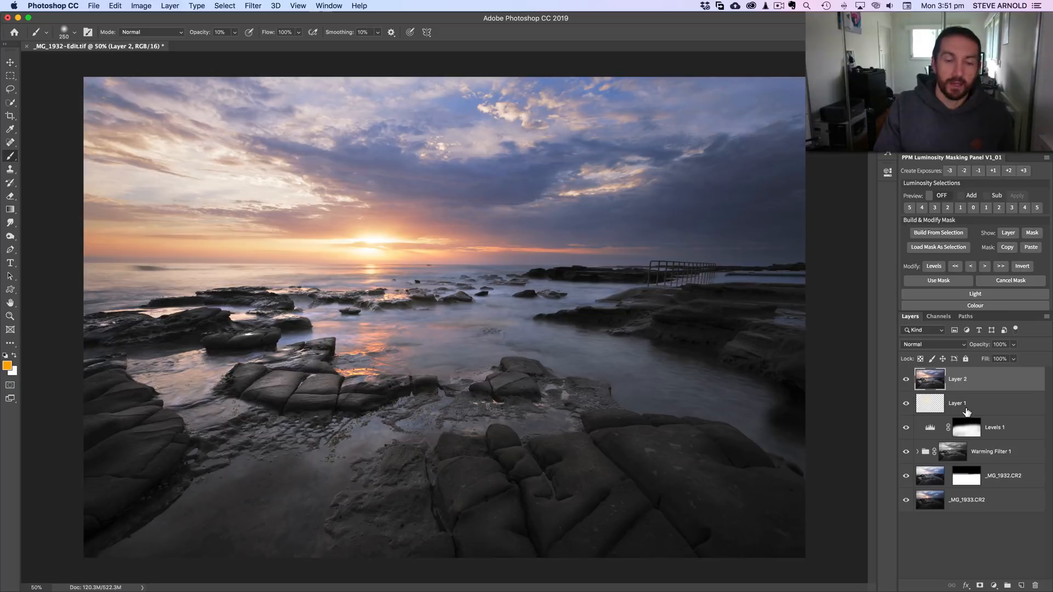
pyautogui.moveTo(957, 403)
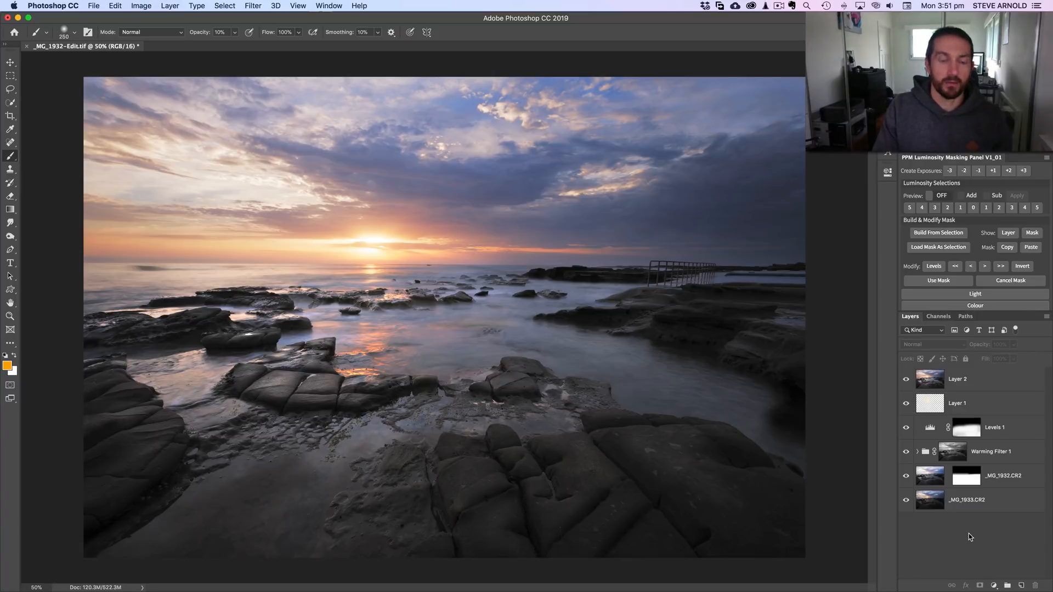
pyautogui.moveTo(969, 550)
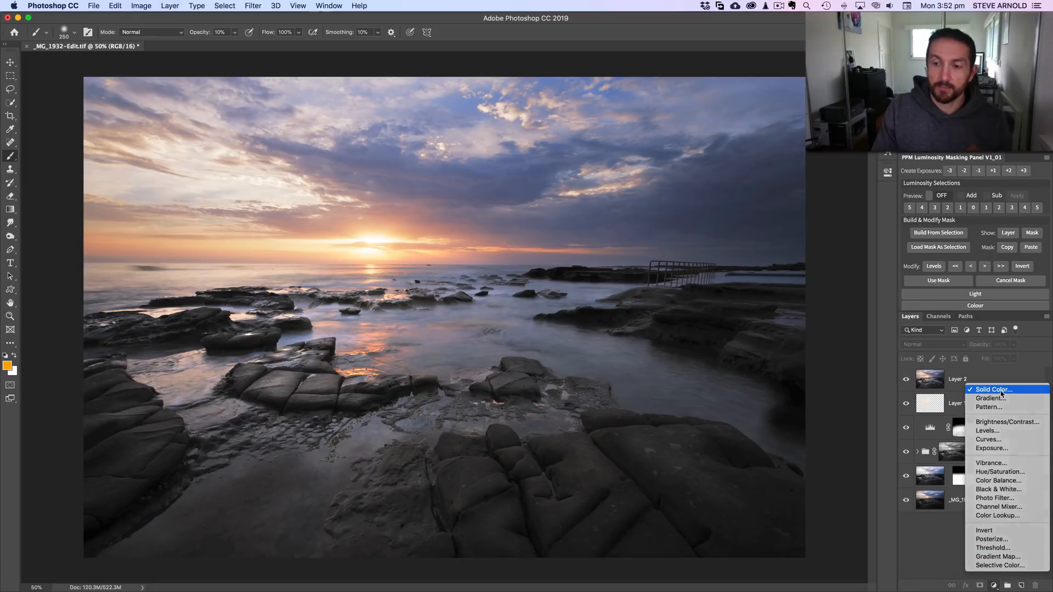
pyautogui.click(993, 389)
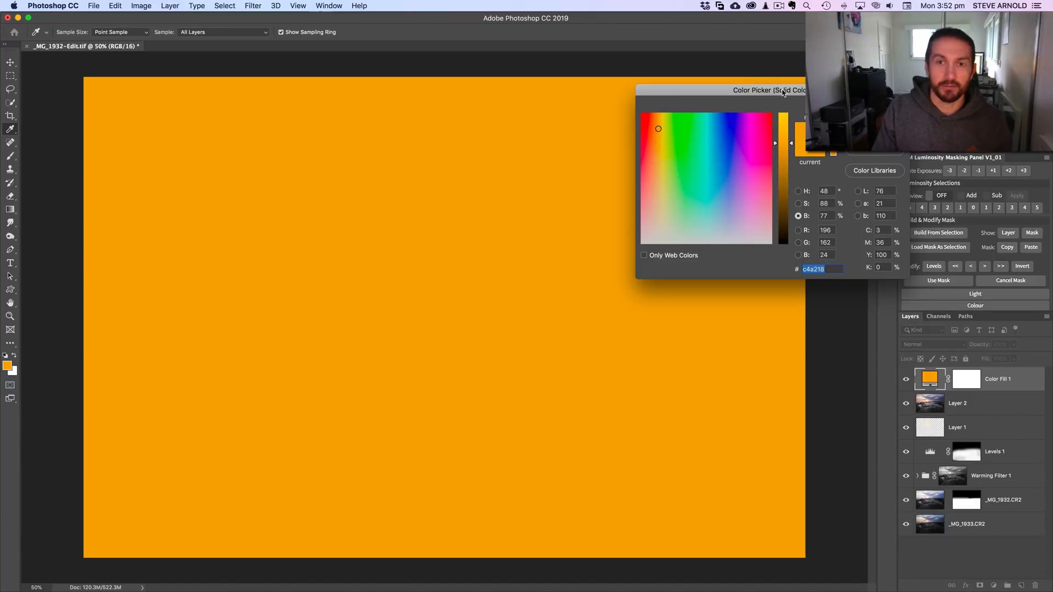
pyautogui.moveTo(769, 90); pyautogui.dragTo(747, 56)
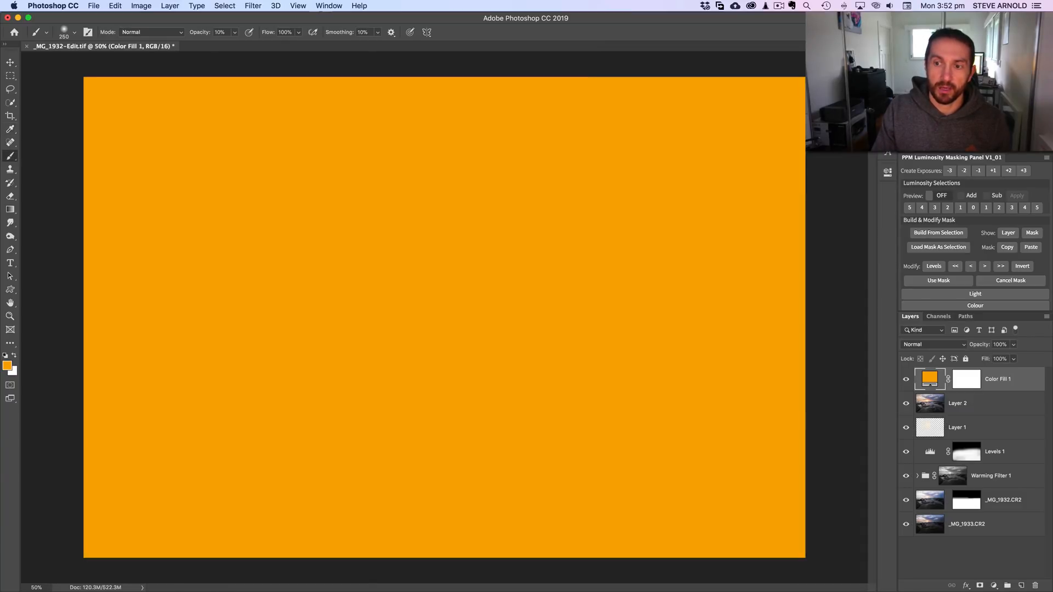
# Step: Set Color Fill 1 to Overlay blend mode at 29% opacity
pyautogui.click(932, 344)
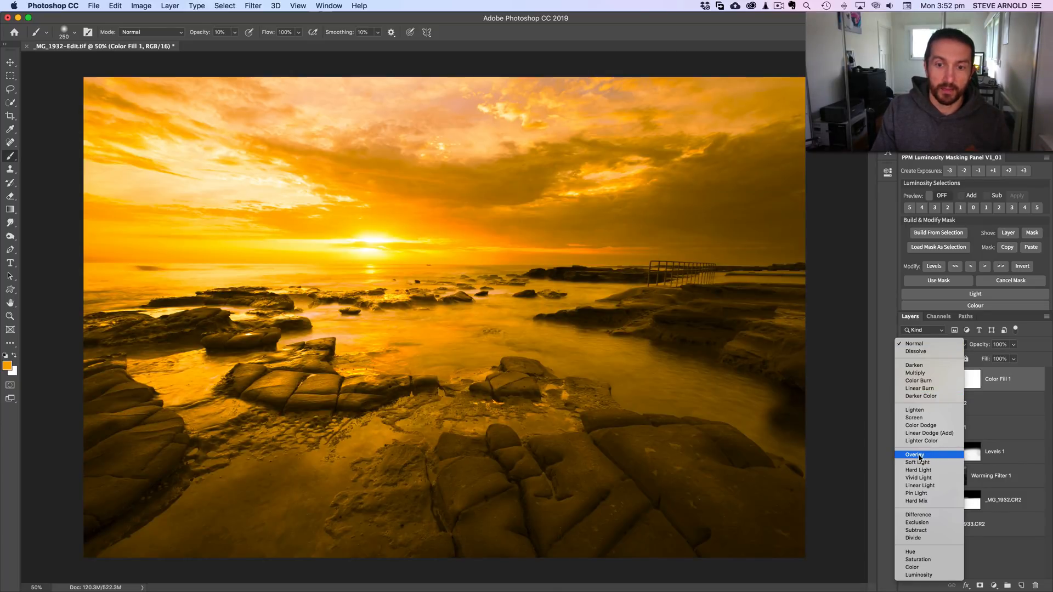
pyautogui.click(914, 455)
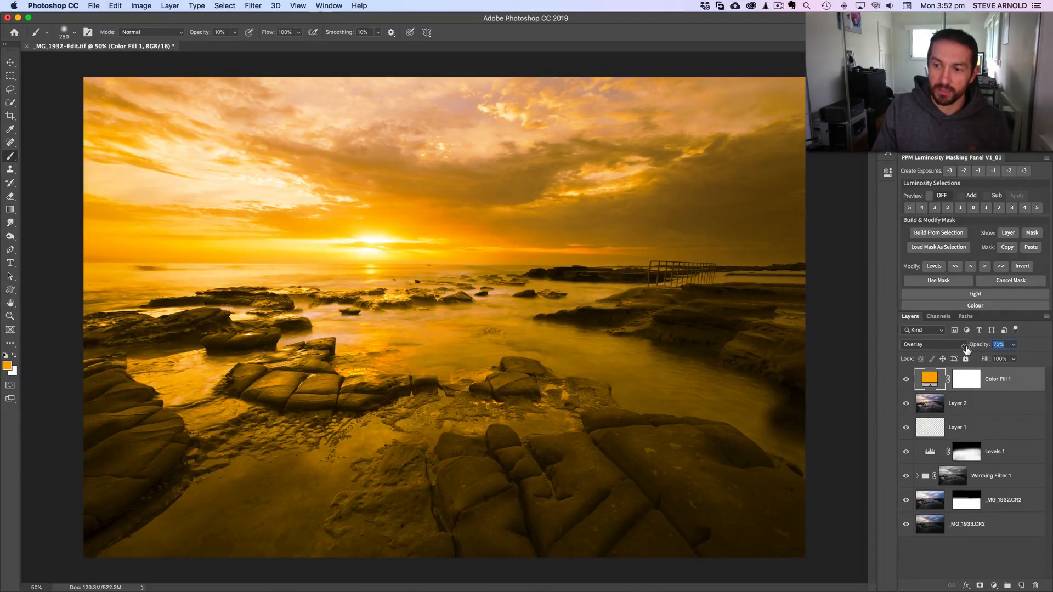
pyautogui.moveTo(999, 344); pyautogui.dragTo(984, 345)
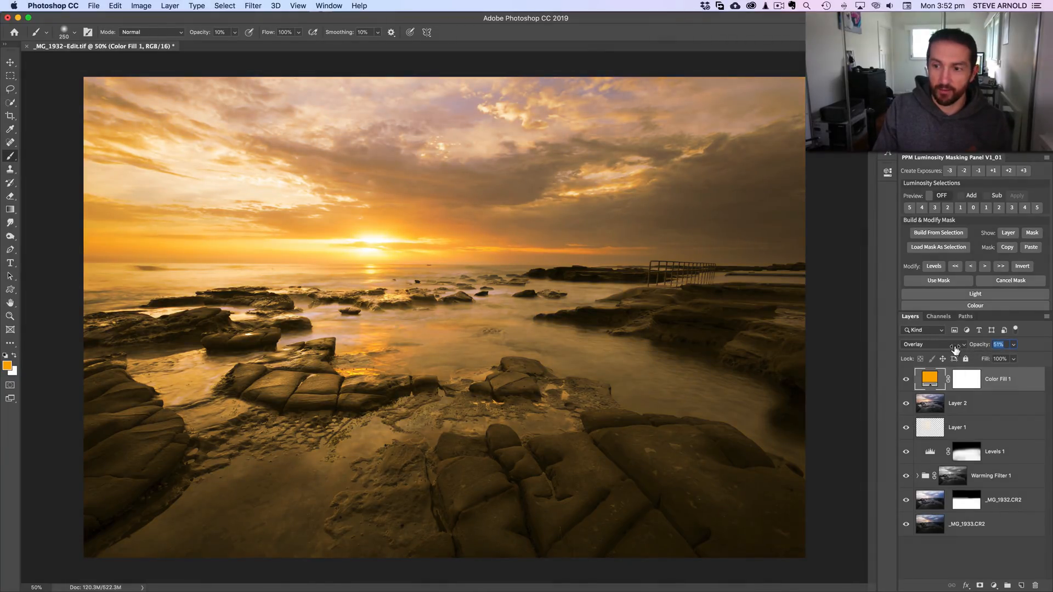
pyautogui.moveTo(1000, 345); pyautogui.dragTo(987, 344)
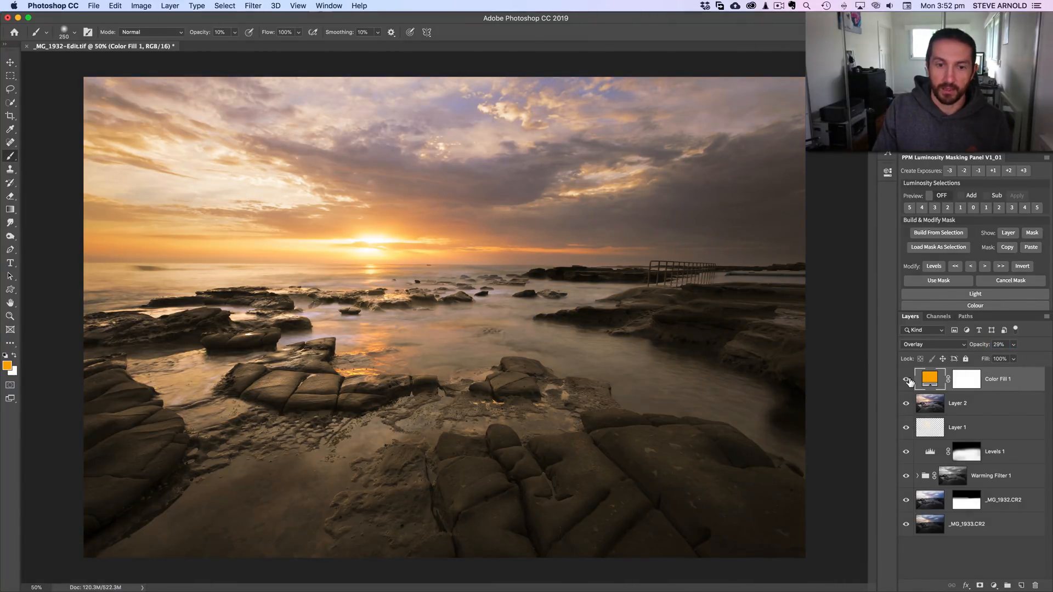
pyautogui.moveTo(907, 380)
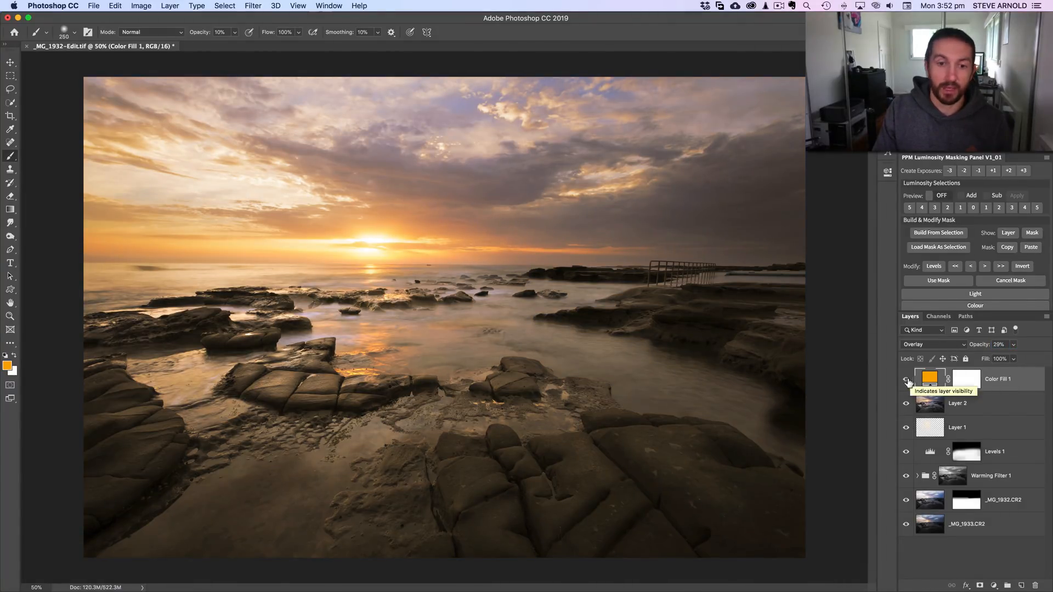
# Step: Toggle the orange fill's visibility to compare the photo with and without warming
pyautogui.click(906, 379)
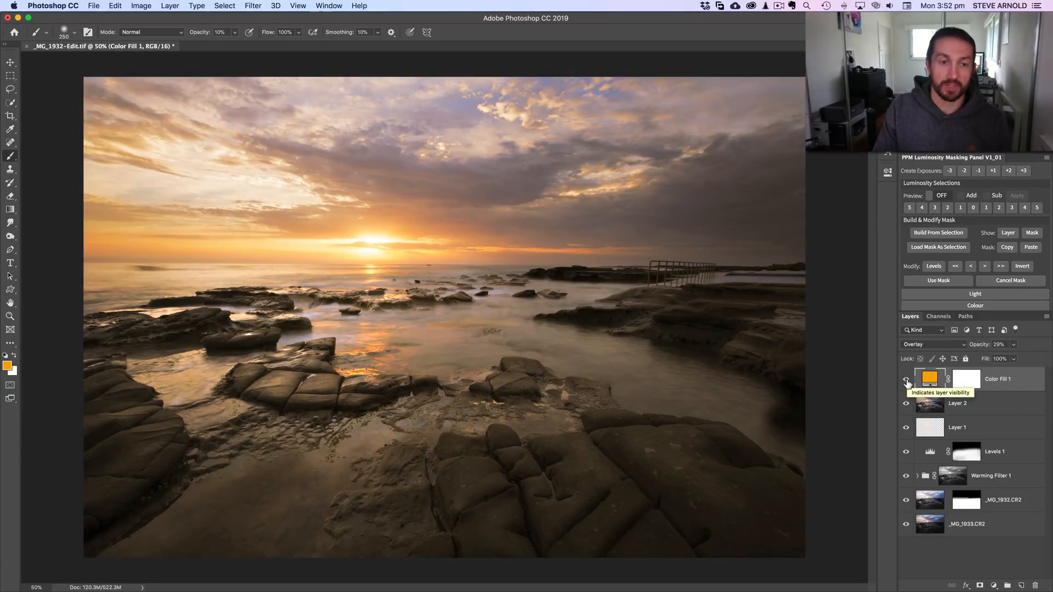
pyautogui.click(906, 379)
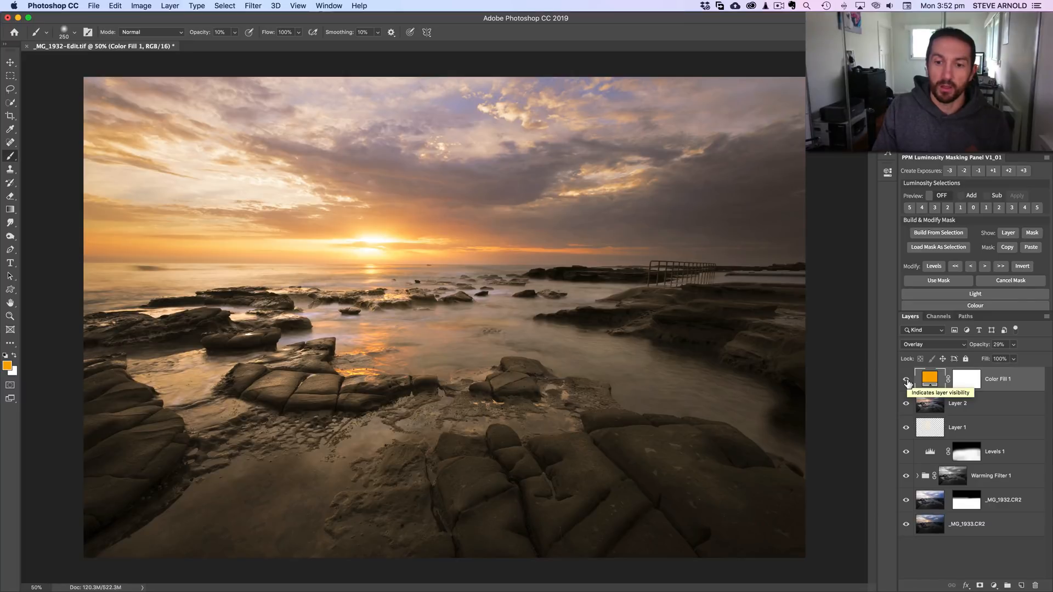
pyautogui.click(906, 379)
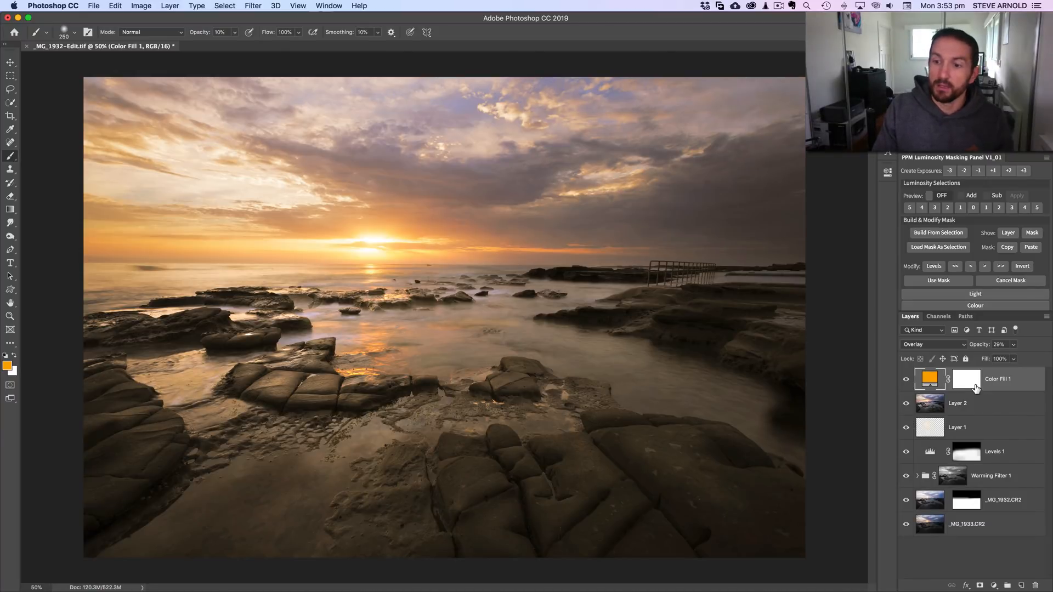
# Step: Target the fill's white mask and load the RGB channel's luminosity as a selection
pyautogui.click(966, 379)
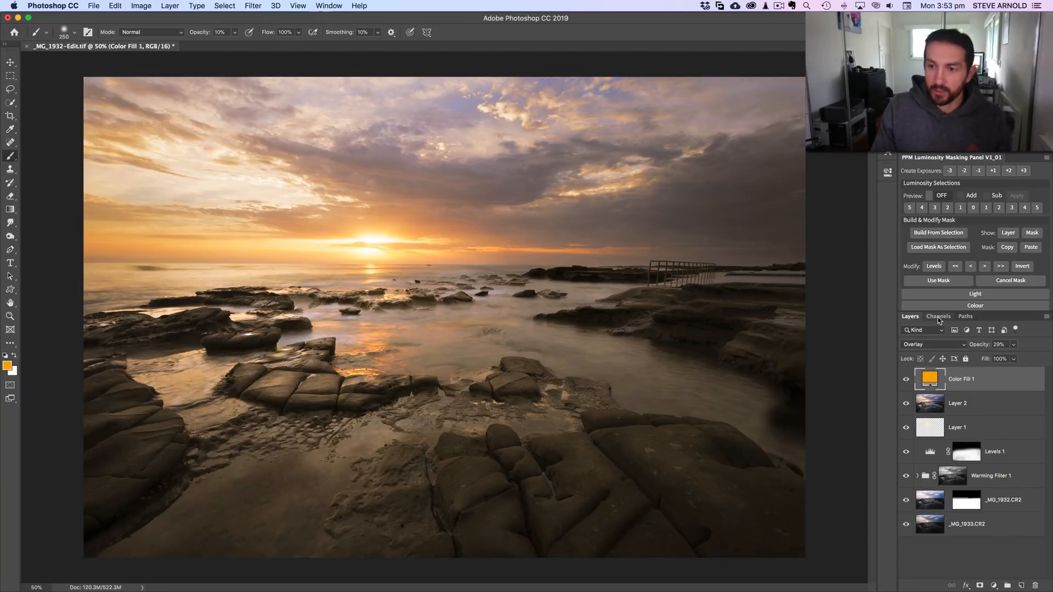
pyautogui.click(938, 316)
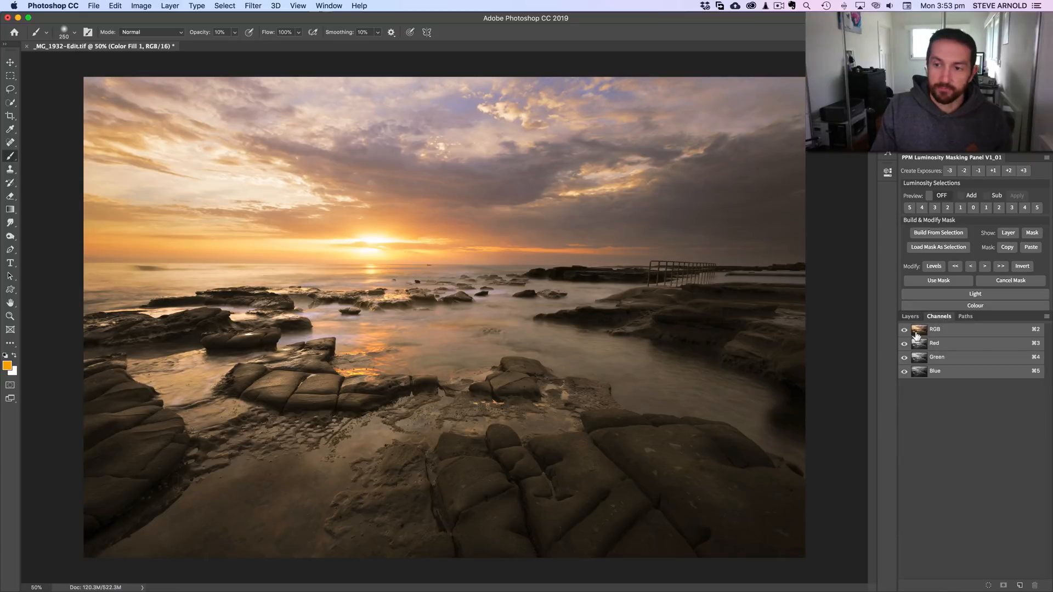
pyautogui.moveTo(919, 330)
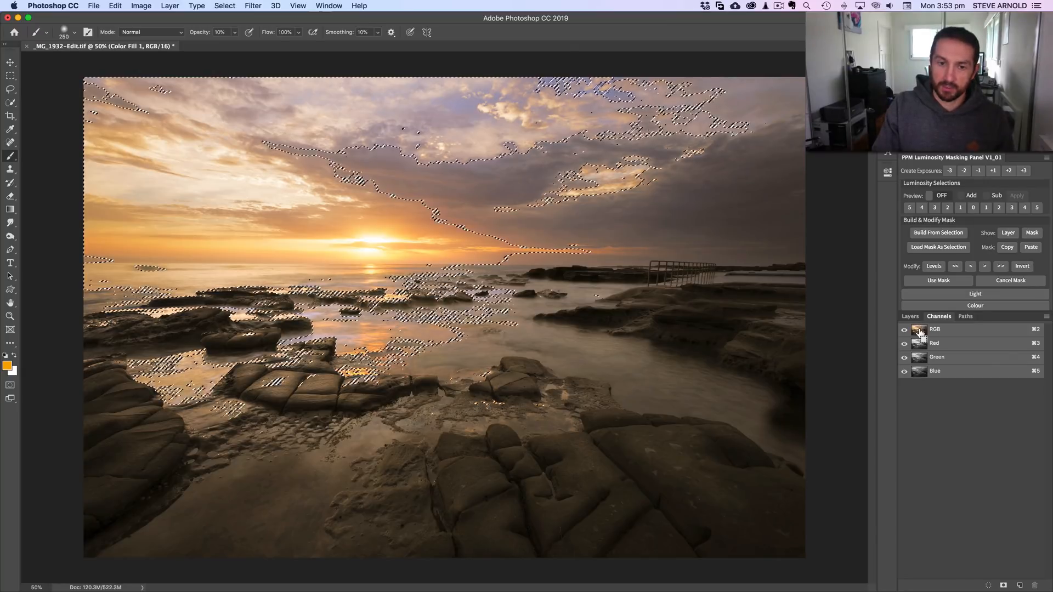
pyautogui.click(910, 316)
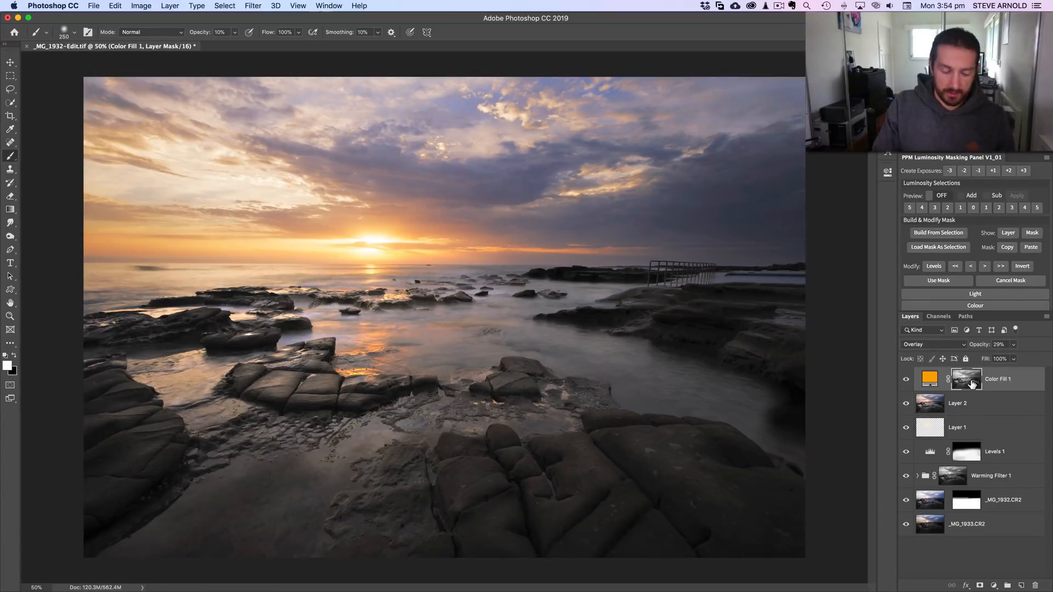
pyautogui.moveTo(966, 380)
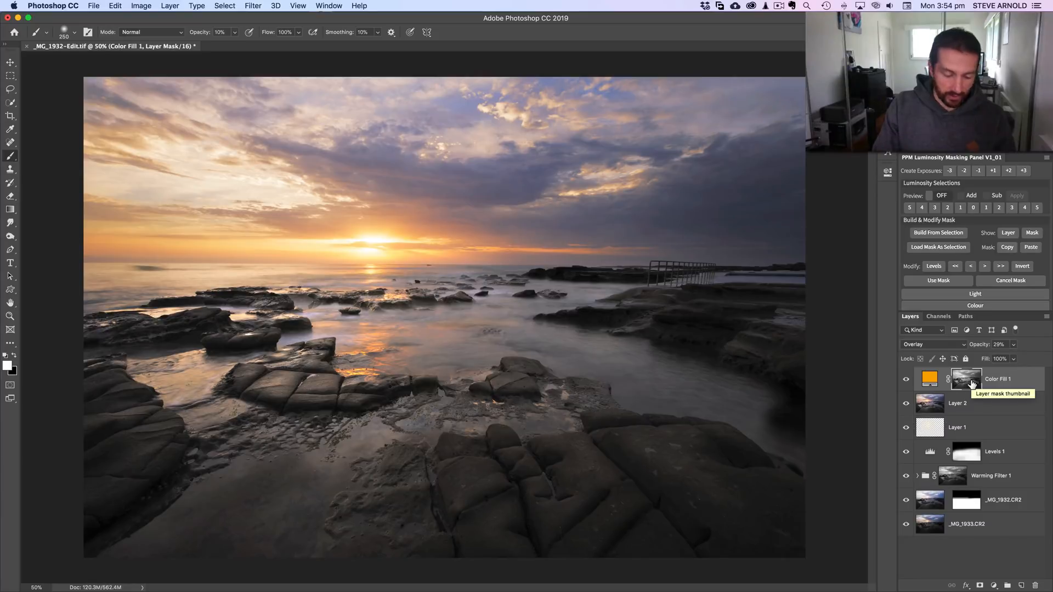
pyautogui.click(966, 379)
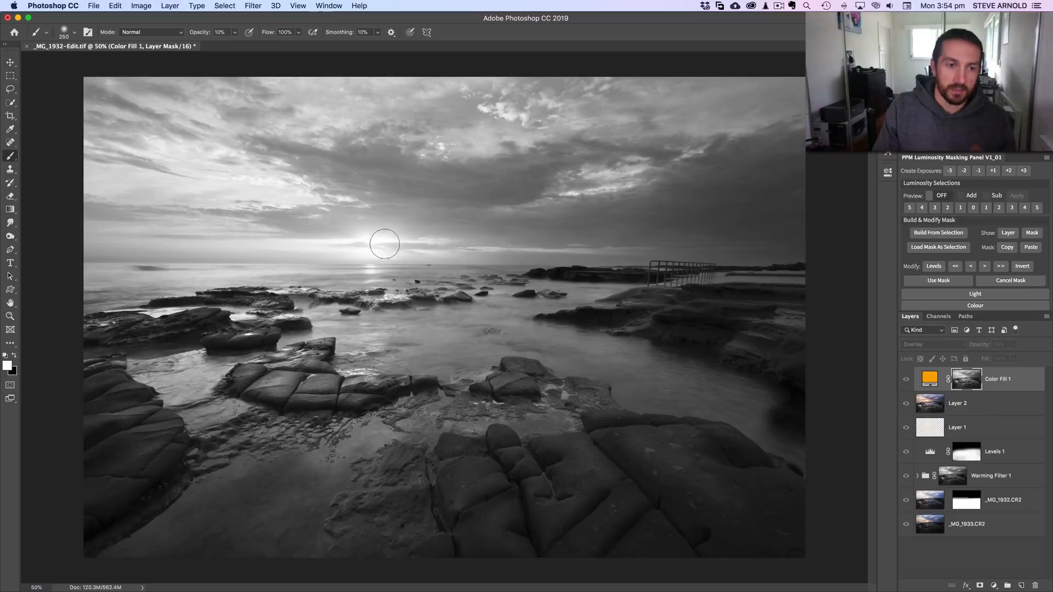
pyautogui.moveTo(418, 261)
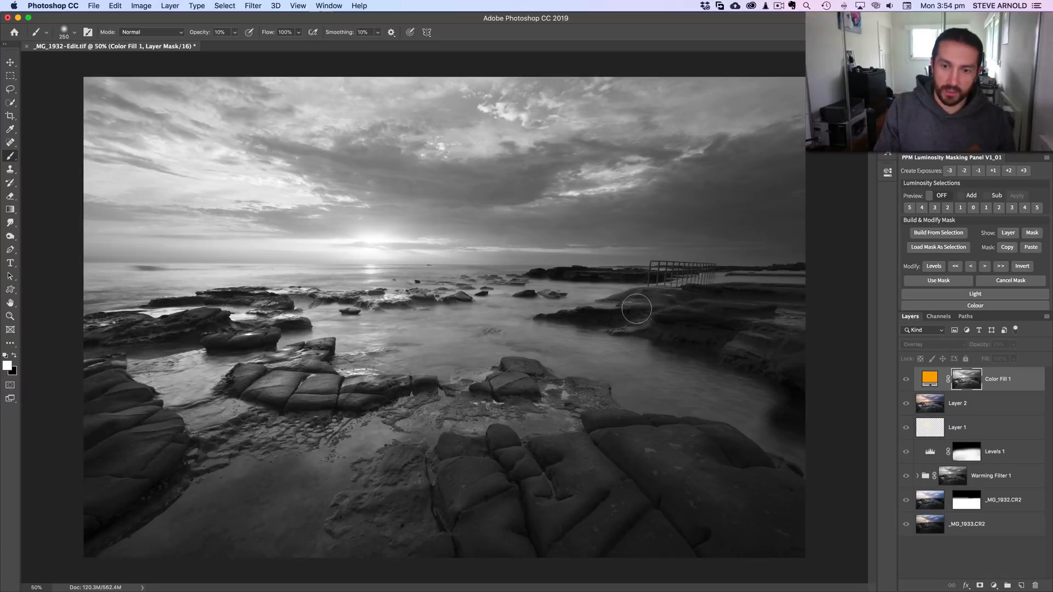
pyautogui.moveTo(645, 316)
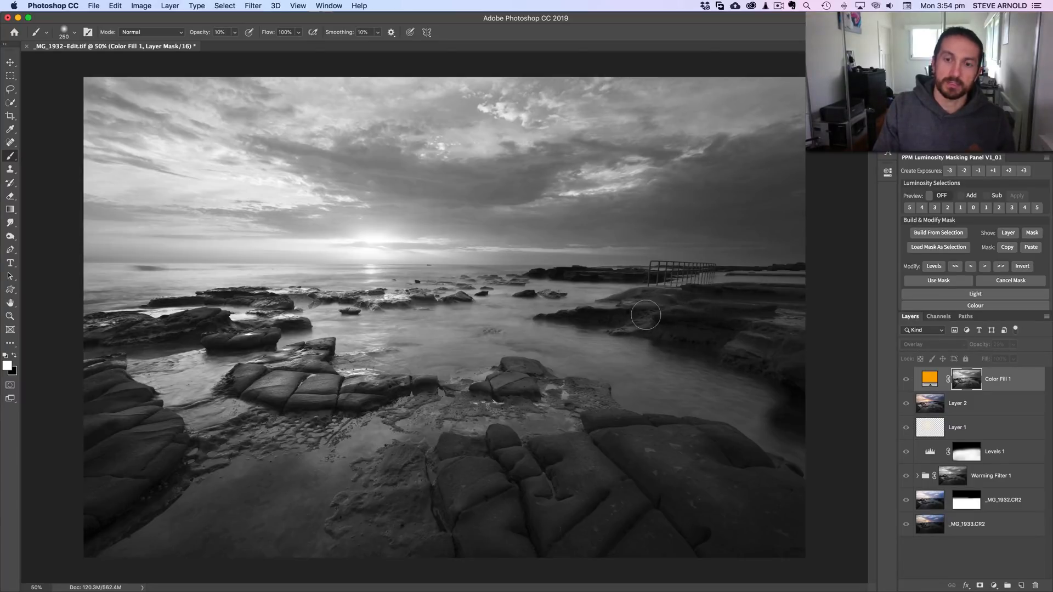
pyautogui.moveTo(403, 265)
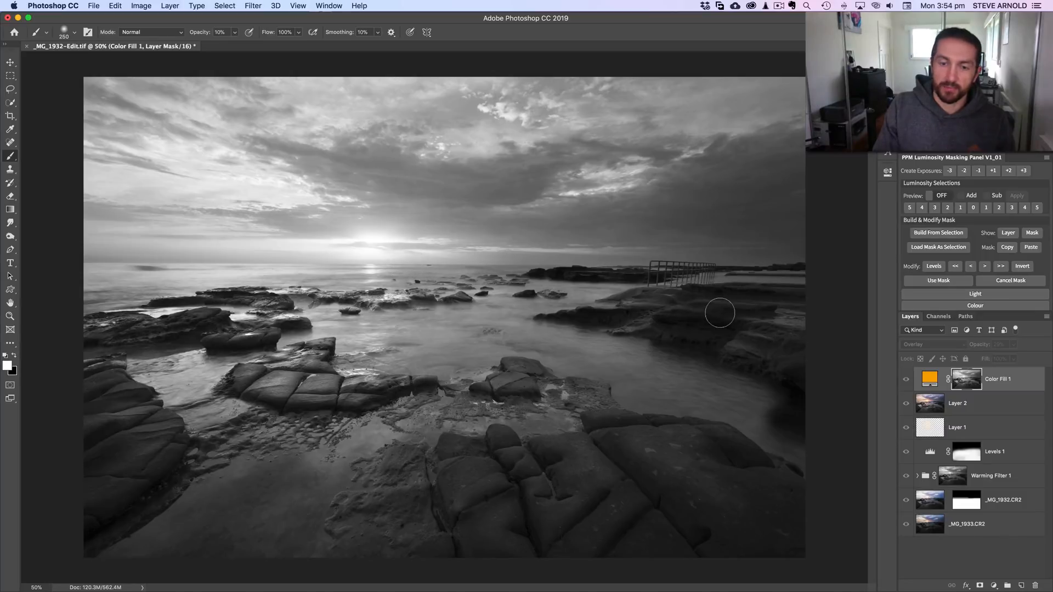
pyautogui.moveTo(366, 250)
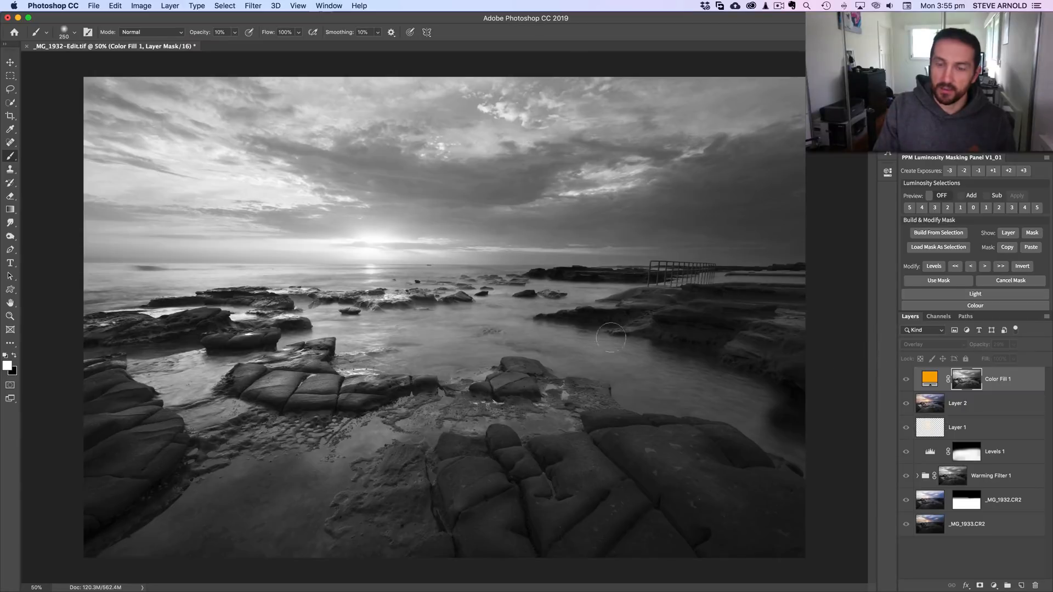
pyautogui.moveTo(923, 368)
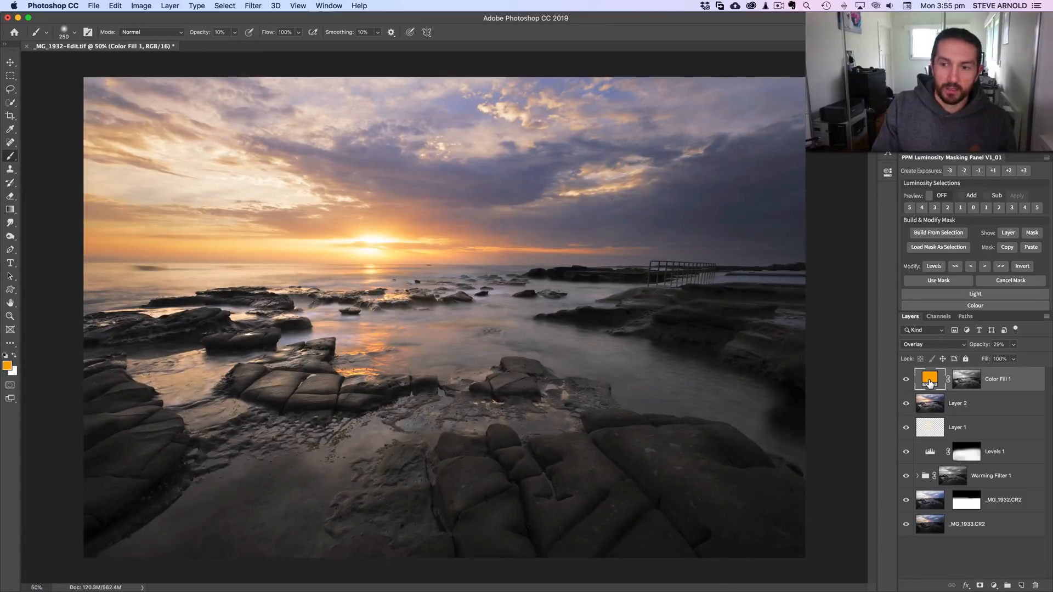
pyautogui.moveTo(930, 379)
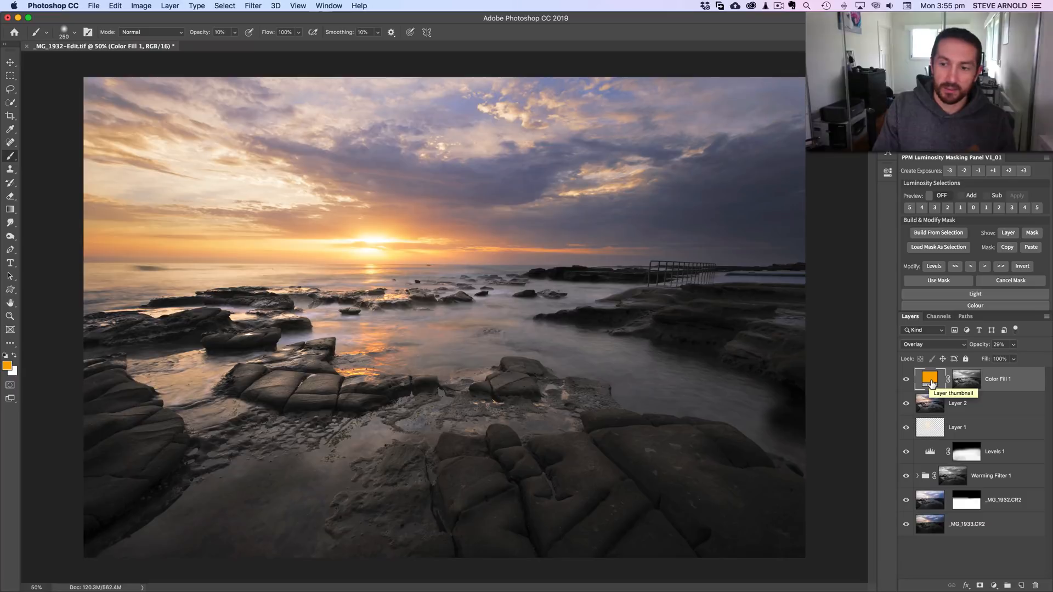
pyautogui.moveTo(401, 206)
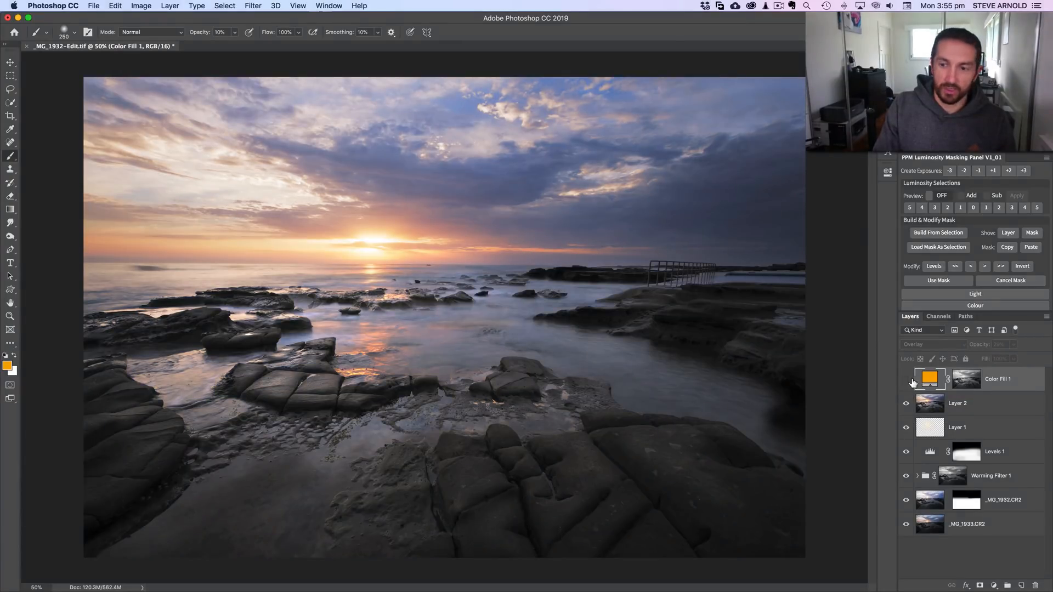
pyautogui.click(905, 379)
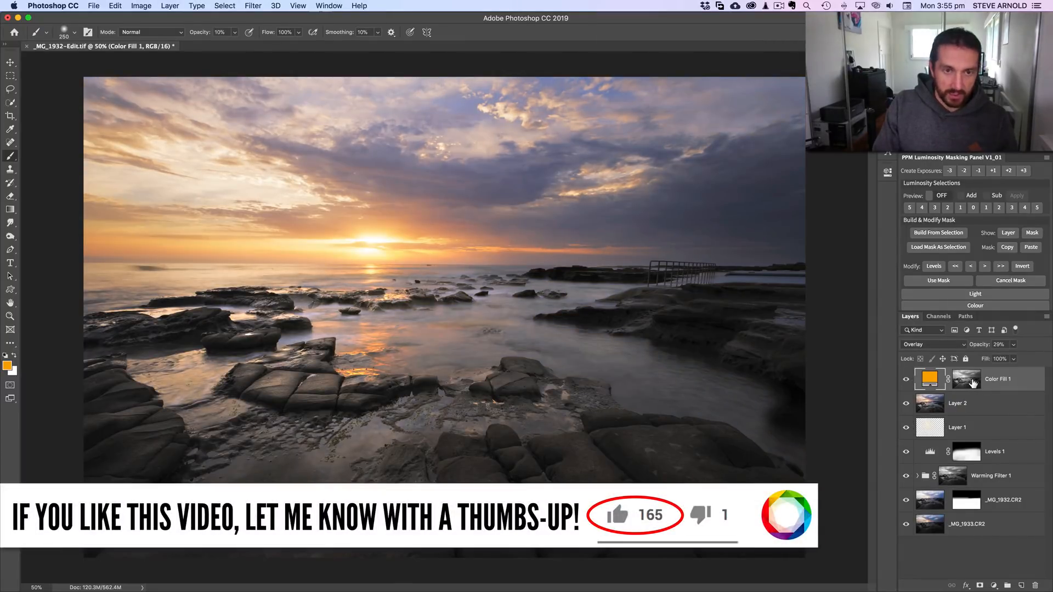
pyautogui.click(966, 379)
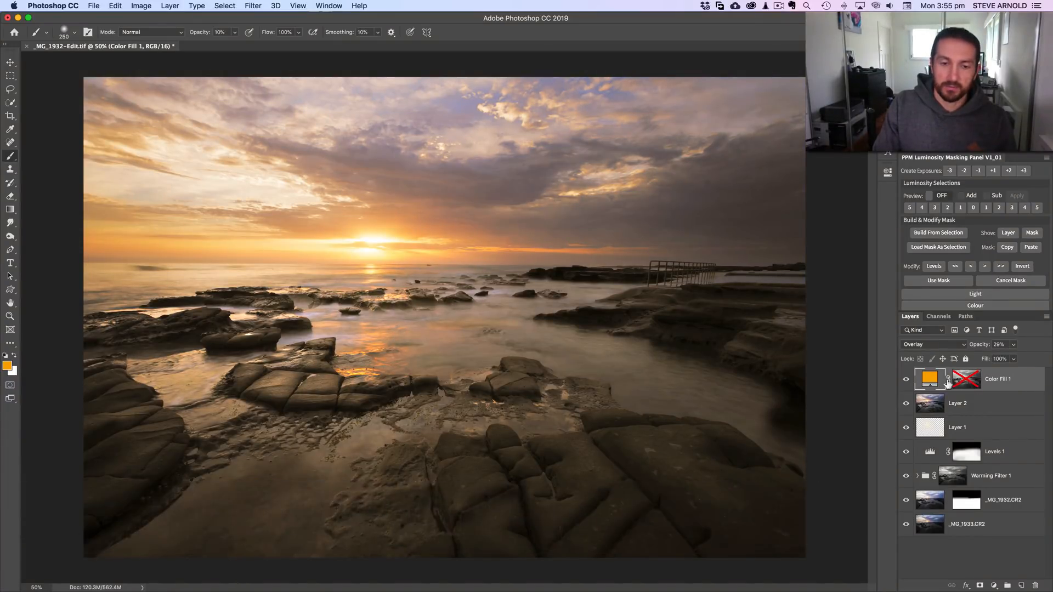
pyautogui.moveTo(965, 380)
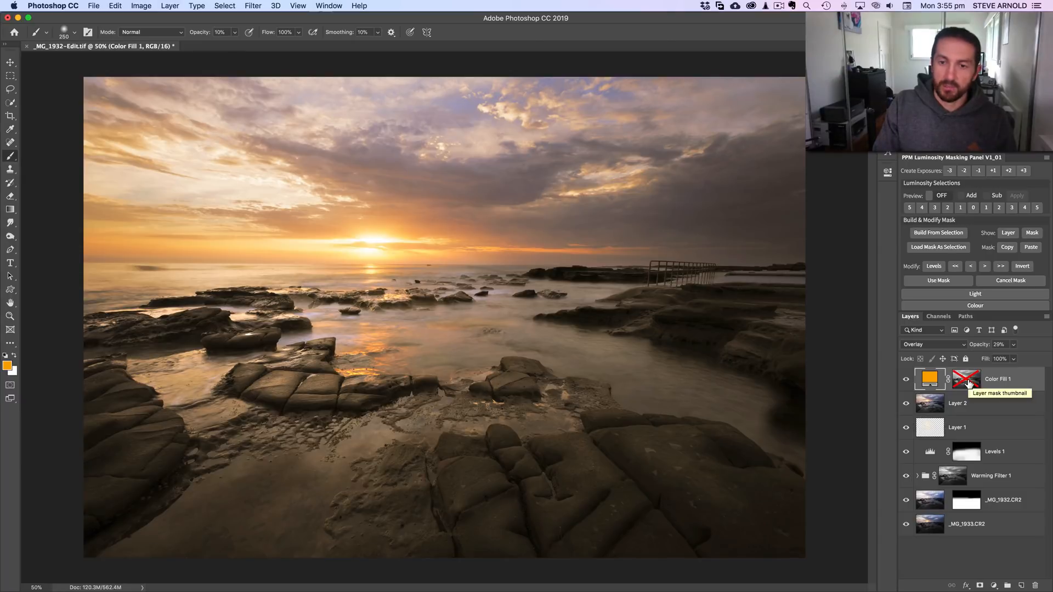
pyautogui.click(966, 379)
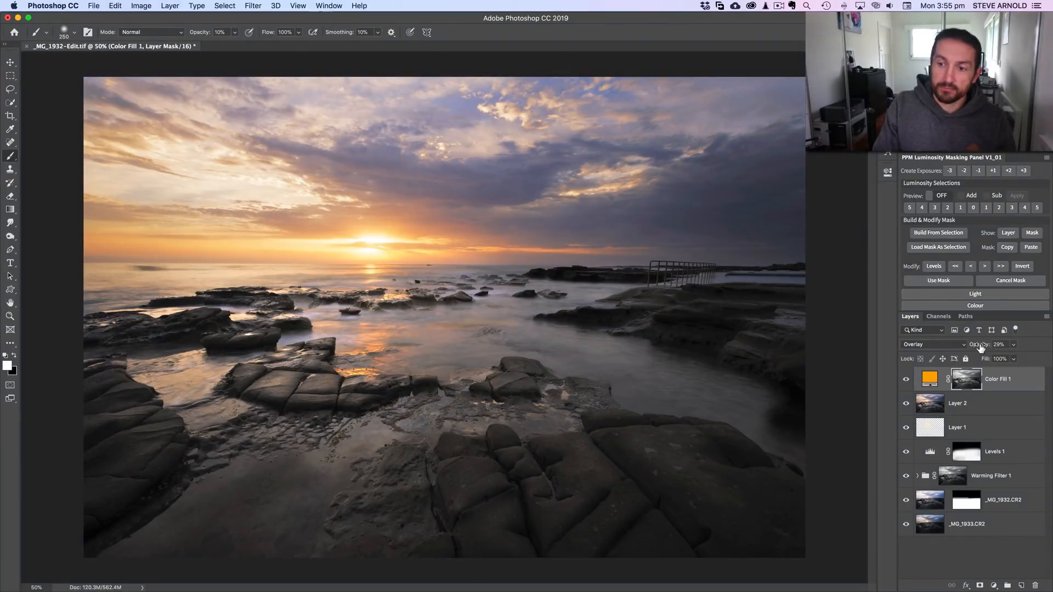
# Step: Raise Color Fill 1's opacity to 33% and toggle its visibility to compare
pyautogui.click(1000, 344)
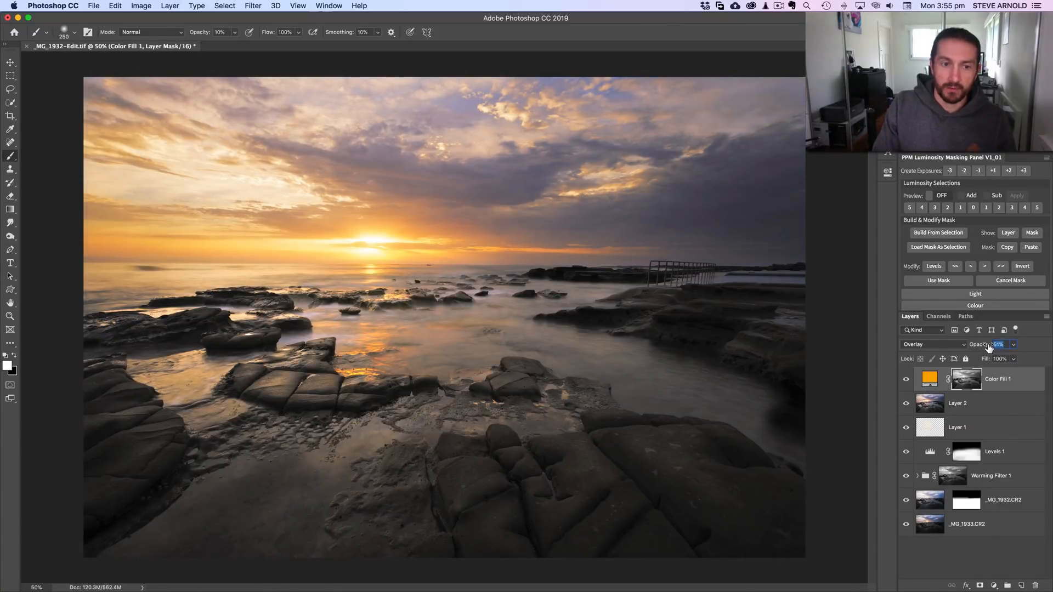
pyautogui.moveTo(987, 344); pyautogui.dragTo(984, 345)
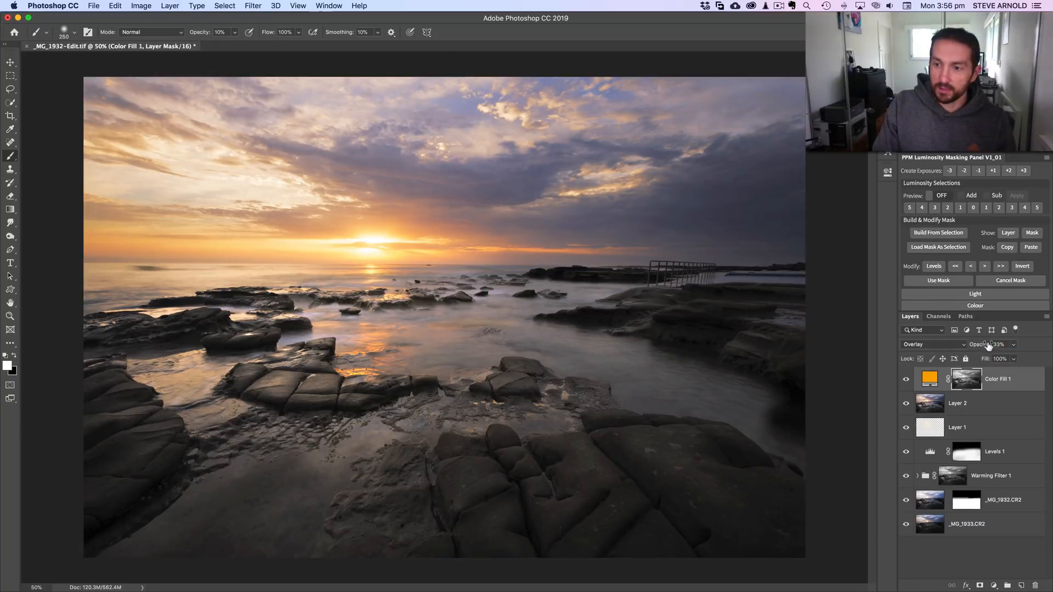
pyautogui.doubleClick(998, 344)
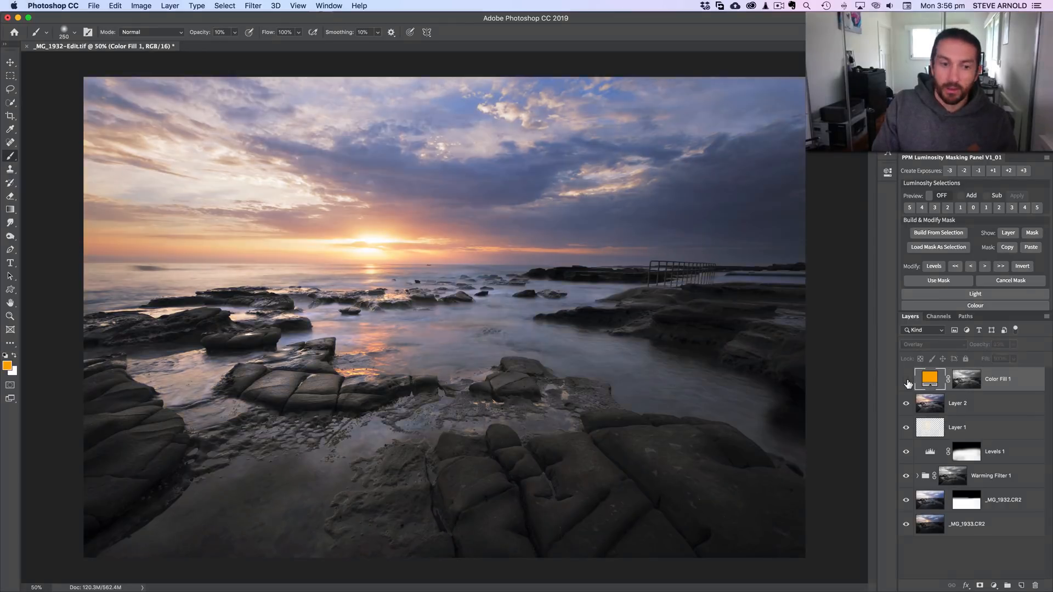
pyautogui.click(906, 379)
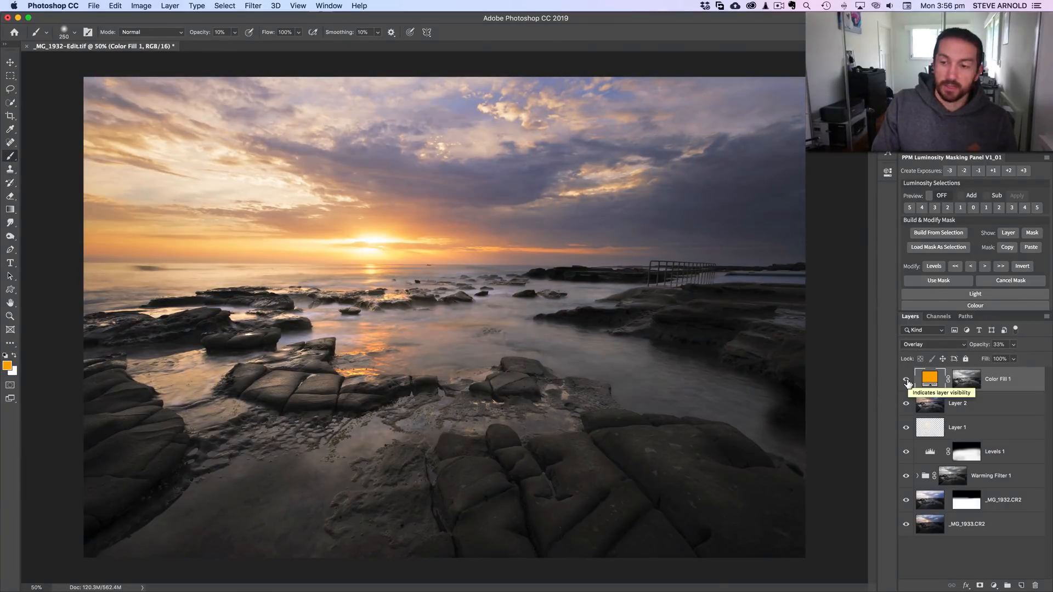